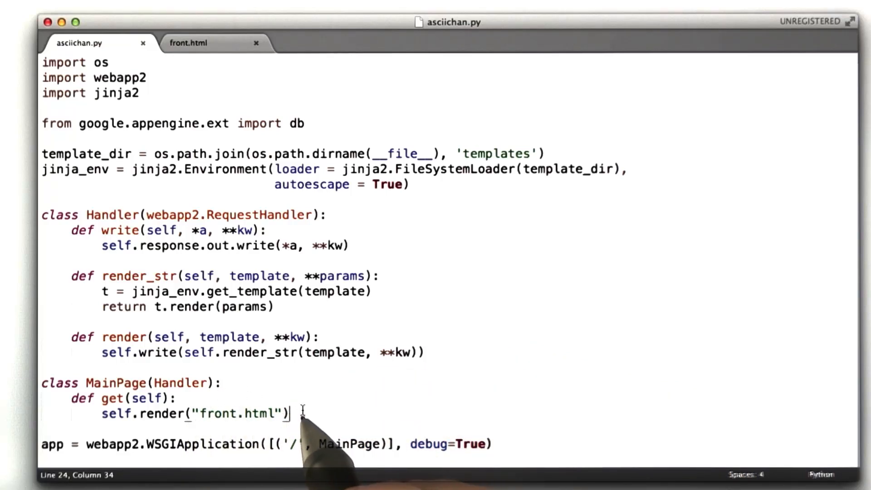
{"action": "mouse_move", "coordinate": [309, 422]}
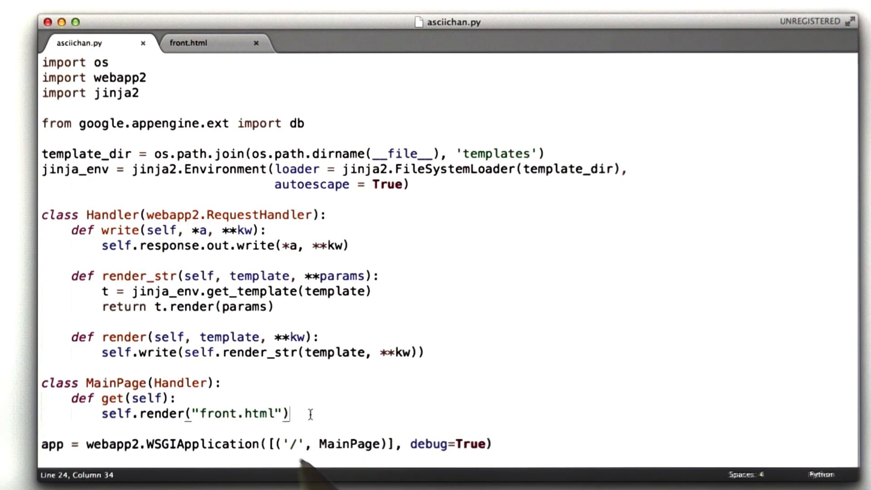
{"action": "mouse_move", "coordinate": [298, 415]}
{"action": "type", "text": "def post(self):"}
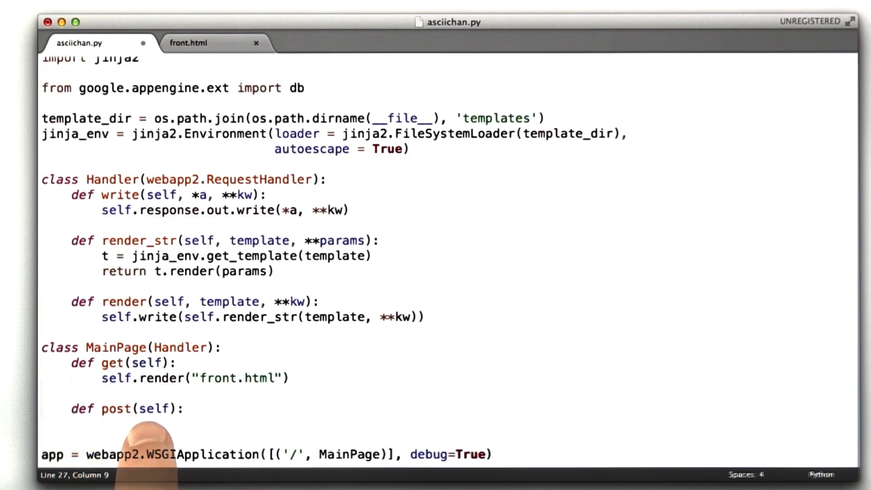
{"action": "mouse_move", "coordinate": [162, 456]}
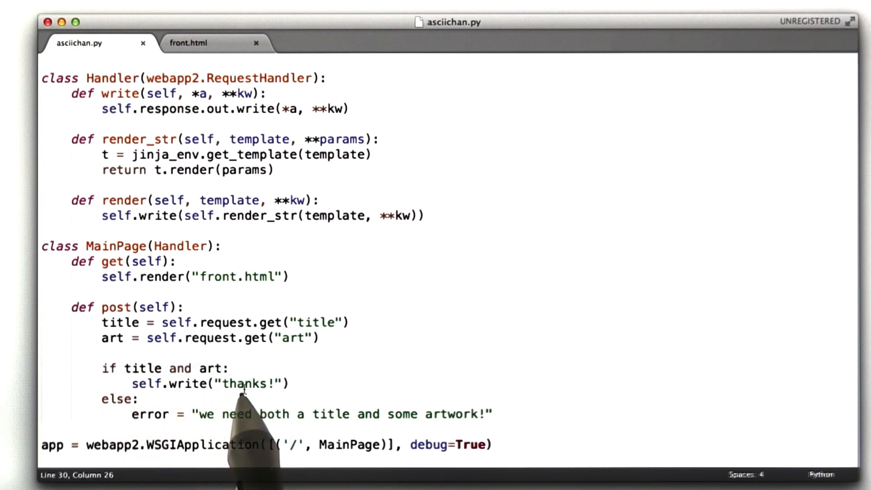
{"action": "mouse_move", "coordinate": [267, 428]}
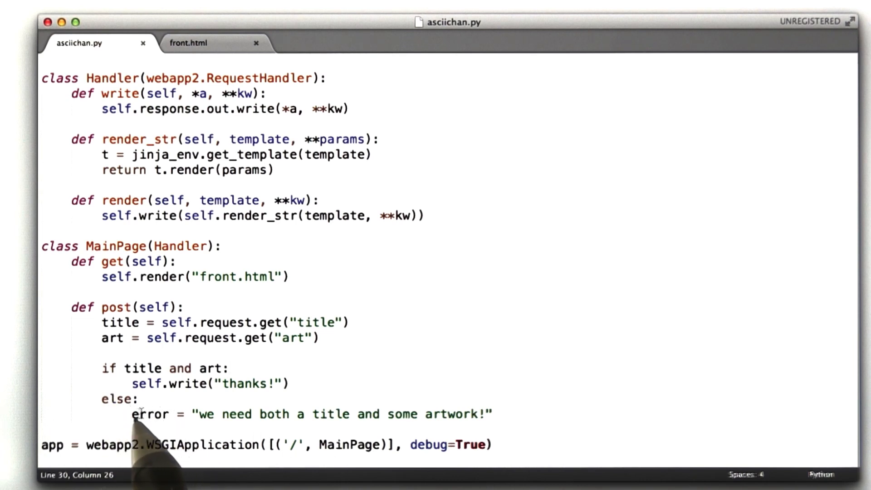
Re-render front.html with error = error when the title or art is missing
{"action": "key", "text": "enter"}
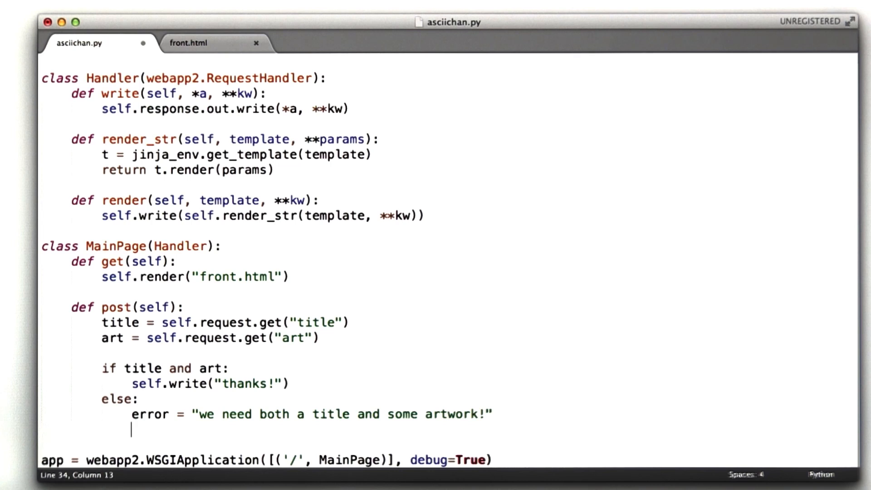
{"action": "type", "text": "self.render(\"front.html\", error = error)"}
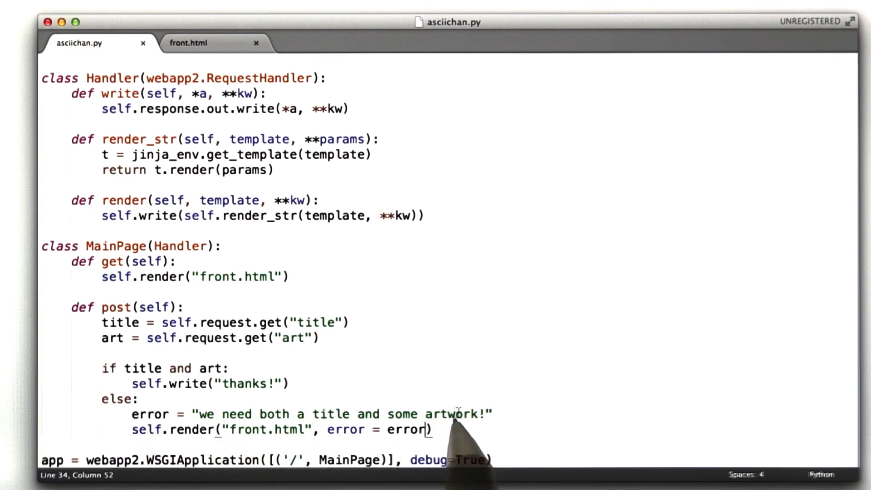
{"action": "mouse_move", "coordinate": [439, 426]}
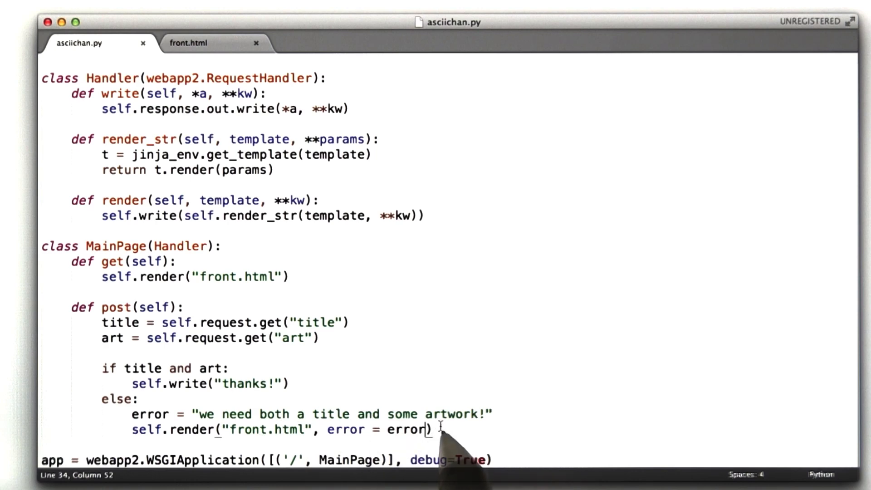
Add <div class="error">{{error}}</div> inside the front.html form
{"action": "left_click", "coordinate": [189, 44]}
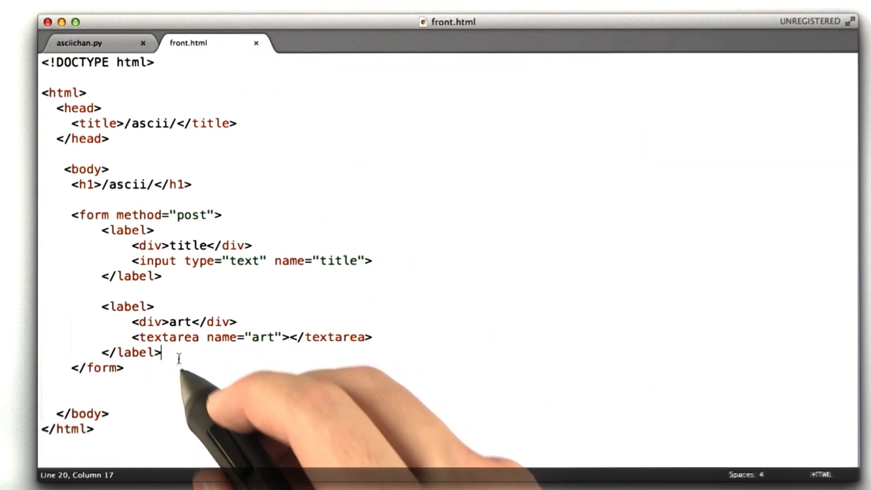
{"action": "type", "text": "<div class=\"error\">"}
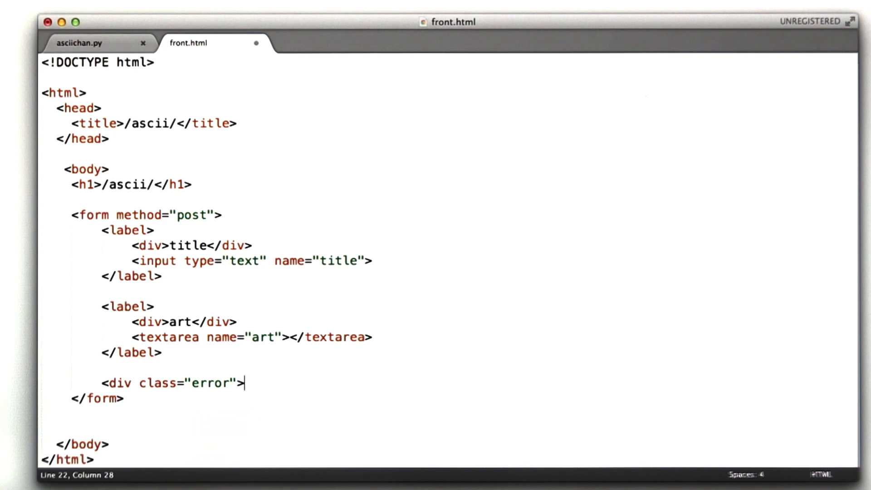
{"action": "type", "text": "{{}}"}
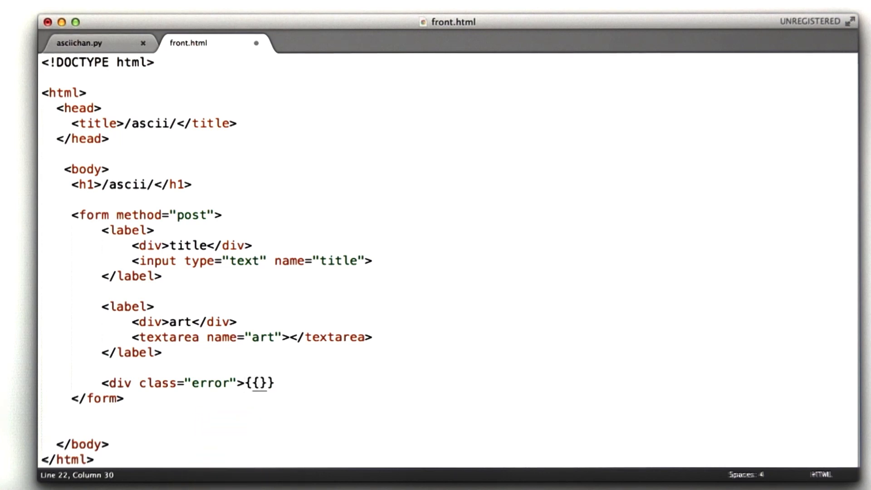
{"action": "type", "text": "error"}
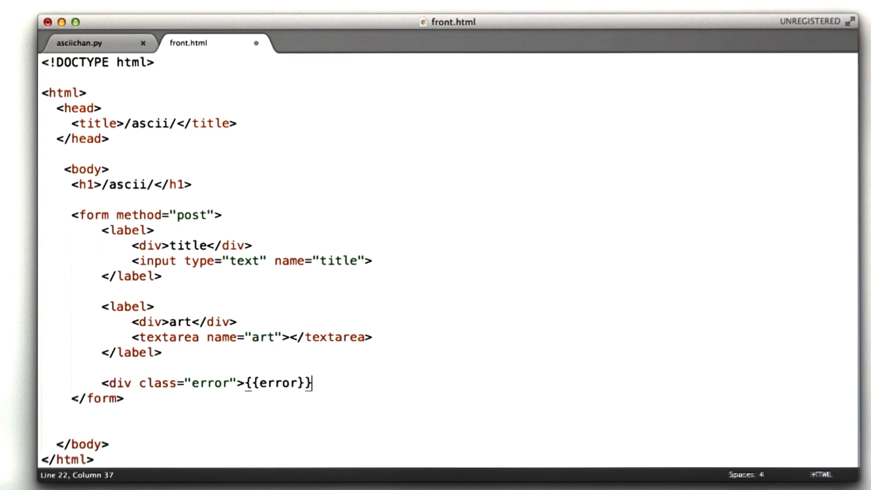
{"action": "type", "text": "</div>"}
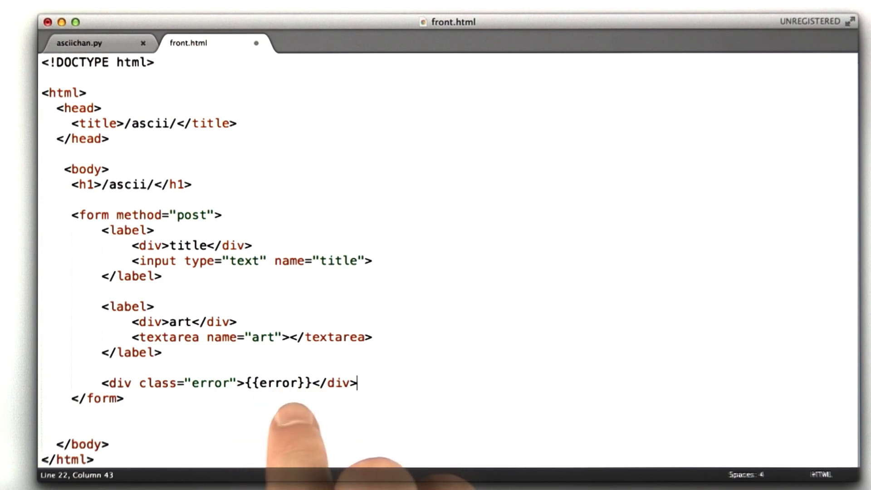
Begin a submit input below the error div
{"action": "type", "text": "<input type=\""}
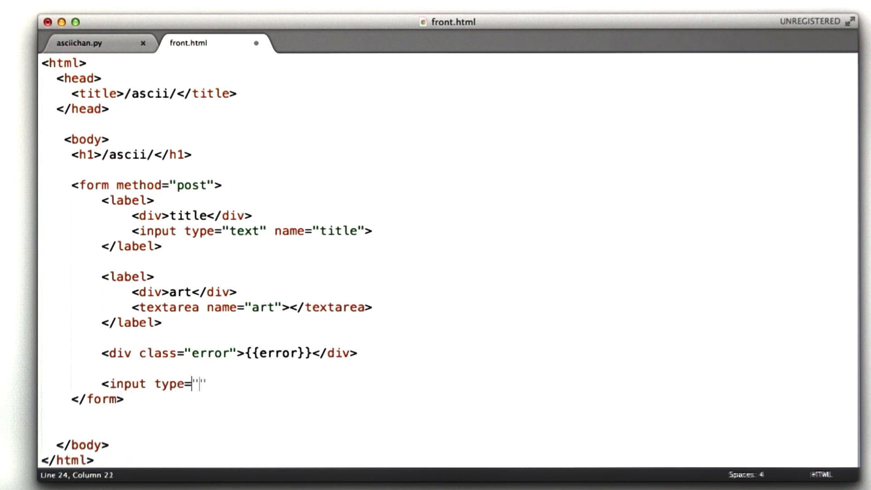
{"action": "type", "text": "submit"}
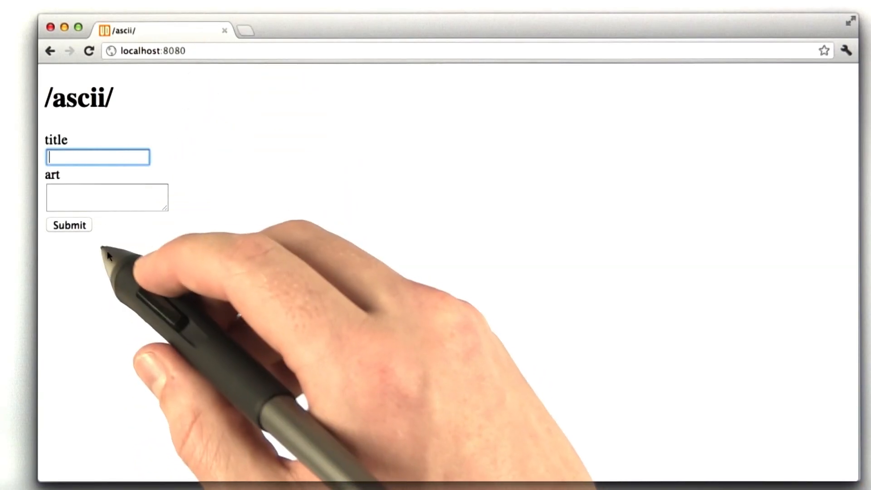
Submit the form empty, then with gibberish title and art to get 'thanks!'
{"action": "left_click", "coordinate": [68, 224]}
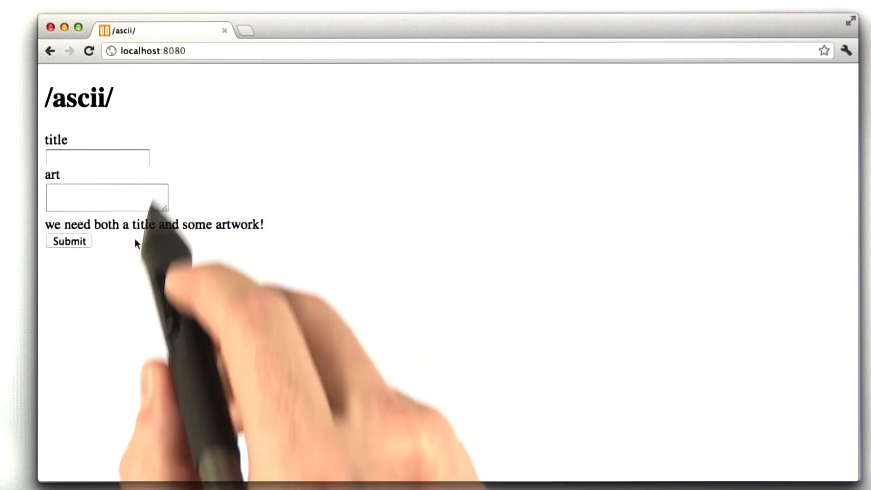
{"action": "mouse_move", "coordinate": [267, 228]}
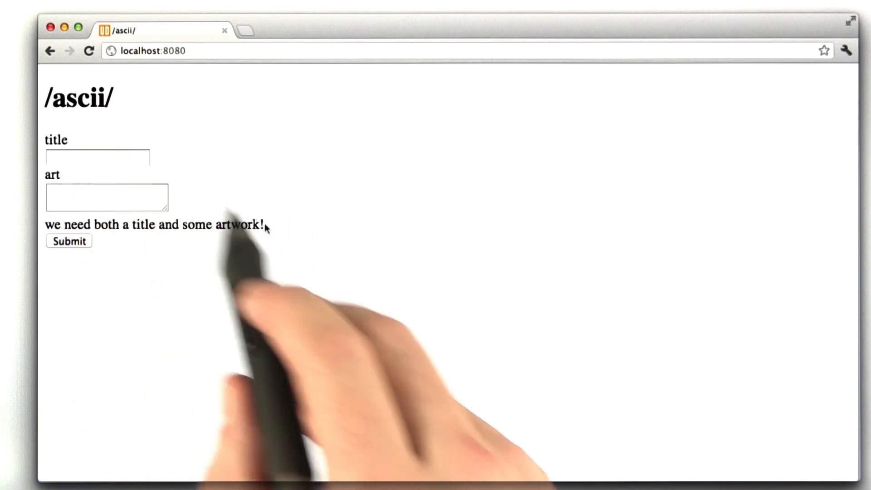
{"action": "type", "text": "fdsfaf"}
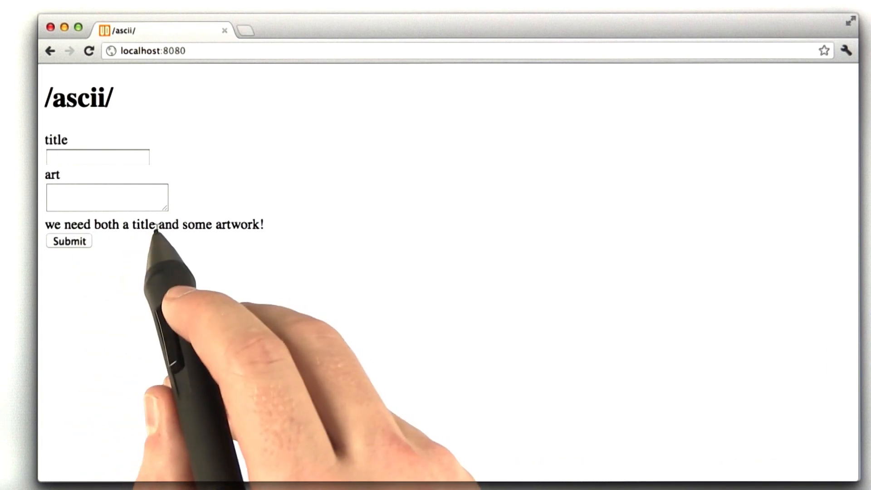
{"action": "type", "text": "fdsfsdaf"}
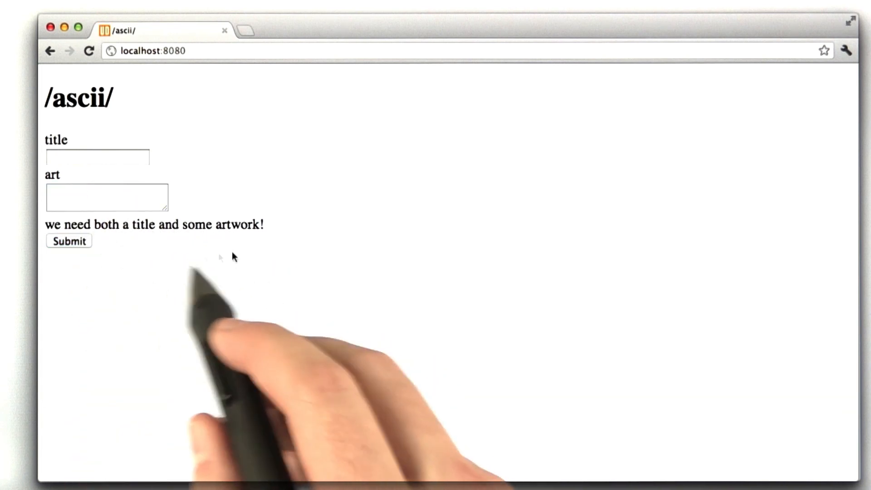
{"action": "type", "text": "fdsafda"}
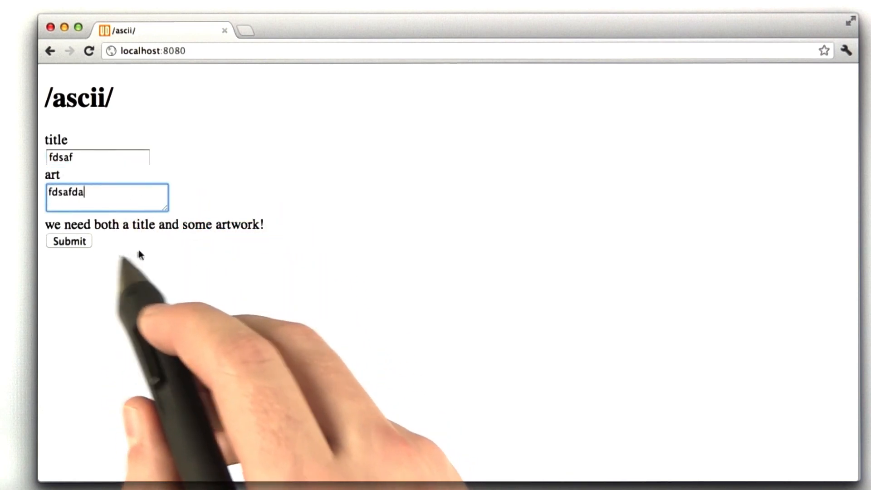
{"action": "left_click", "coordinate": [68, 240]}
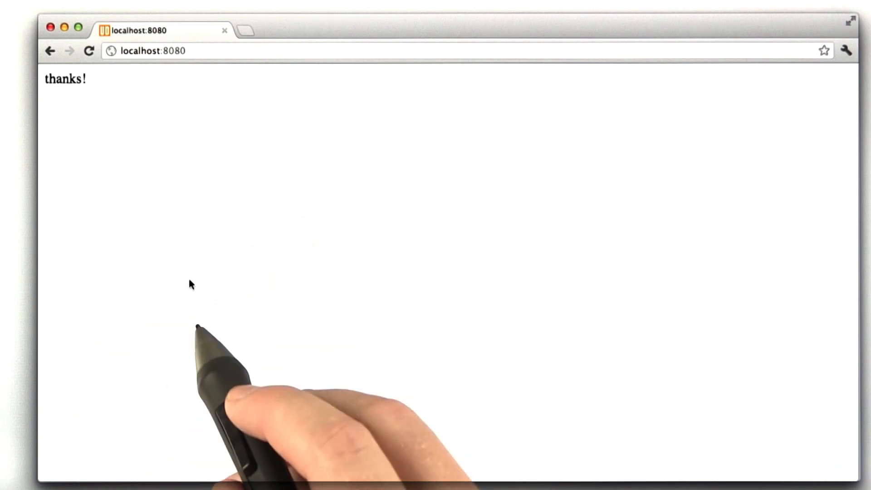
Return to the blank form and submit only a title to see the error message
{"action": "left_click", "coordinate": [155, 51]}
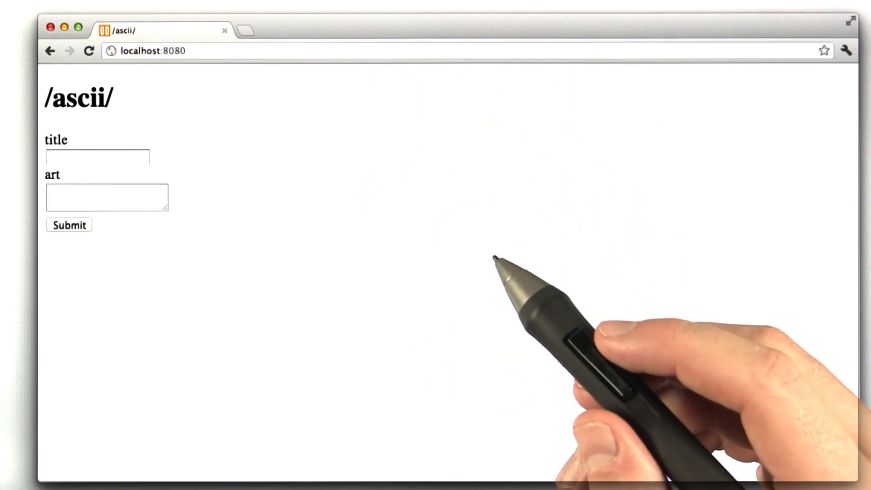
{"action": "type", "text": "fdsafd"}
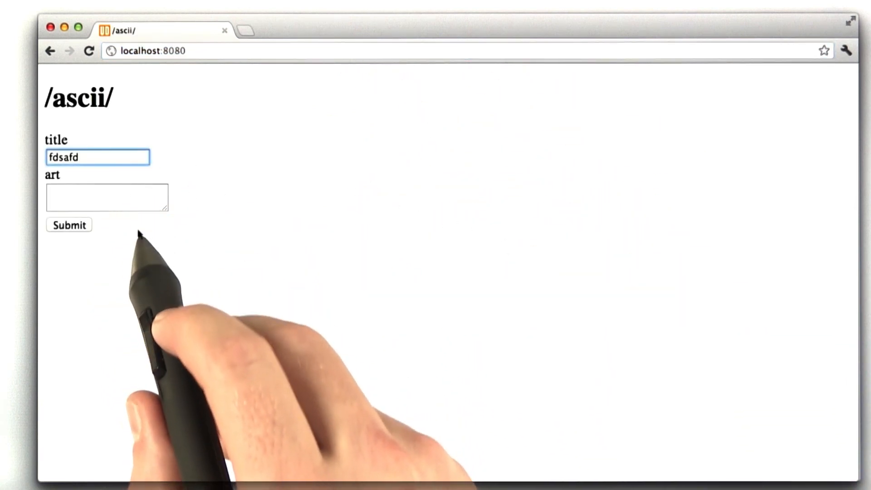
{"action": "left_click", "coordinate": [69, 225]}
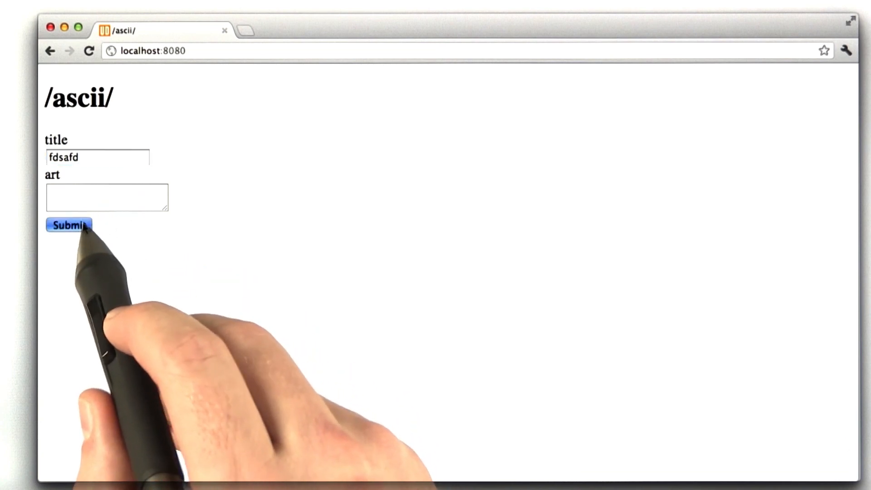
{"action": "left_click", "coordinate": [69, 225]}
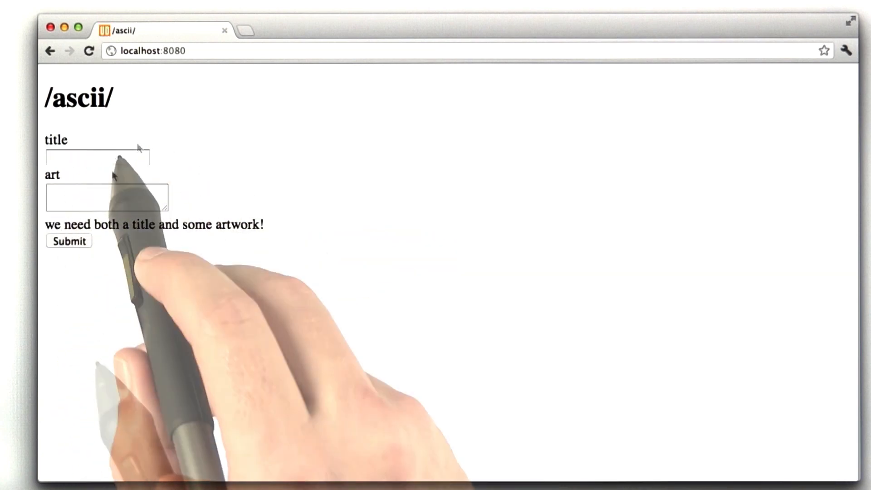
{"action": "left_click", "coordinate": [97, 157]}
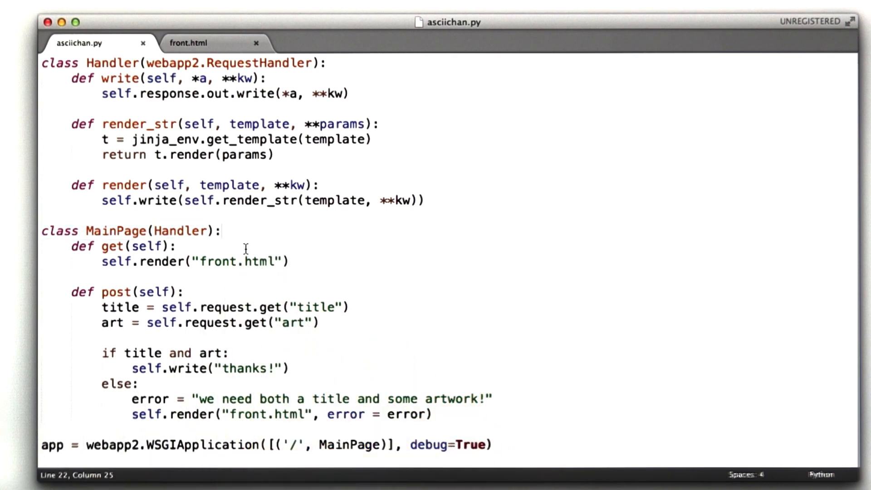
Define render_front(self, title="", art="", error="") rendering front.html with title, art and error
{"action": "type", "text": "def render_front(se"}
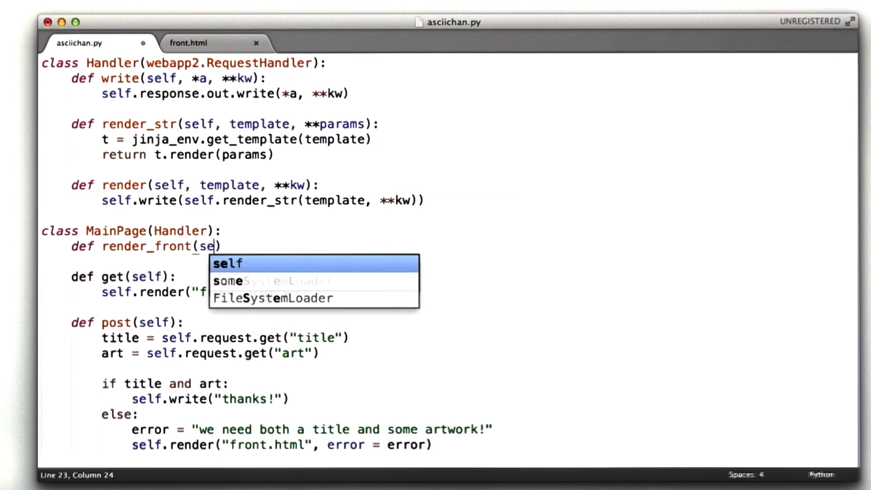
{"action": "type", "text": ", title=\""}
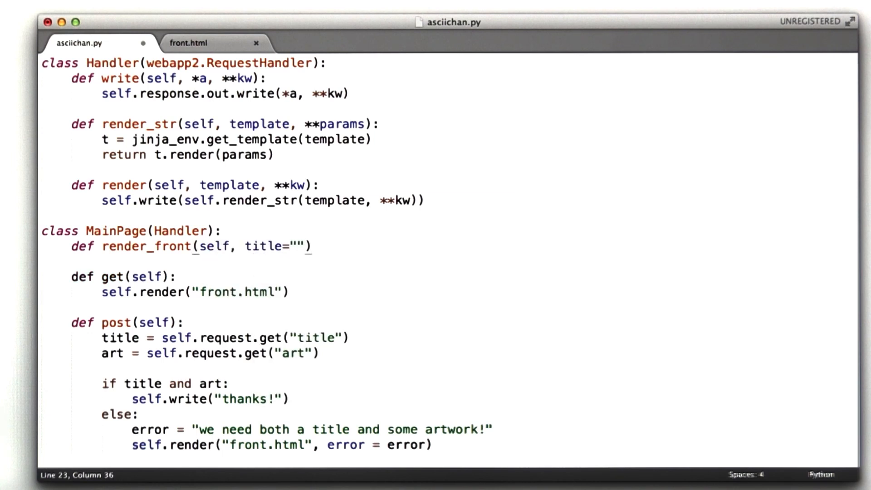
{"action": "type", "text": ", art=\"\", error=\""}
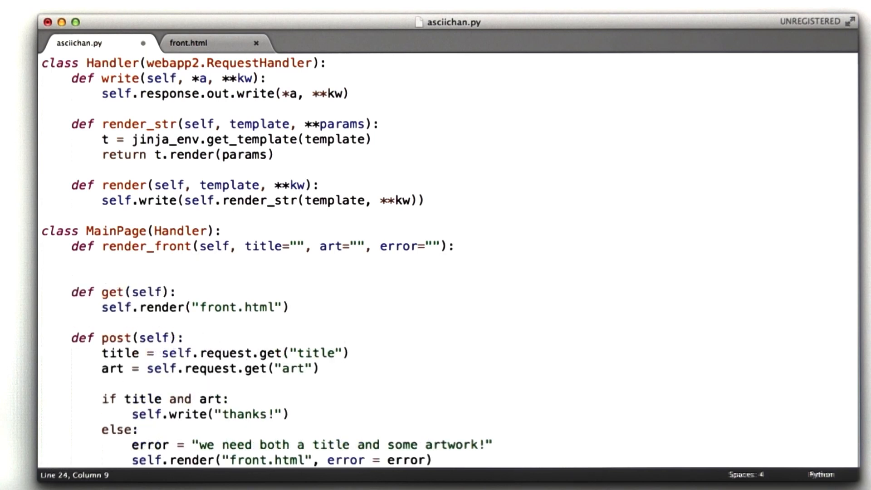
{"action": "type", "text": "self.render(\"front.html\","}
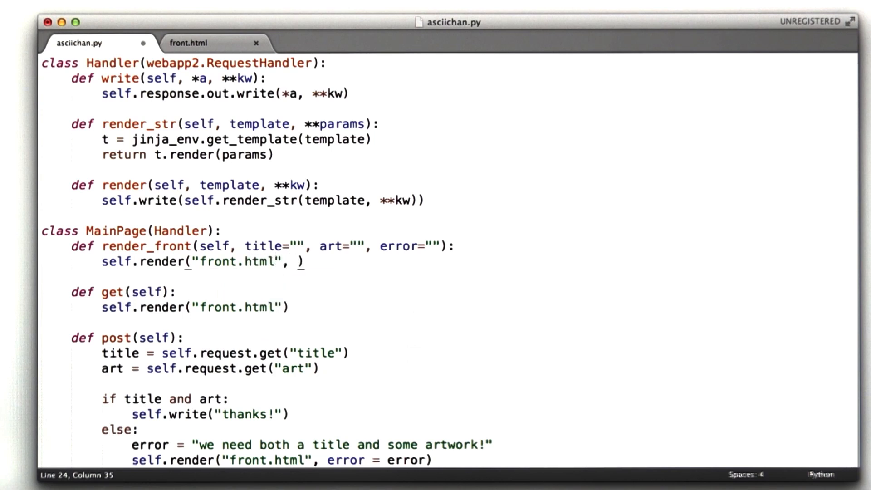
{"action": "type", "text": "title=title,"}
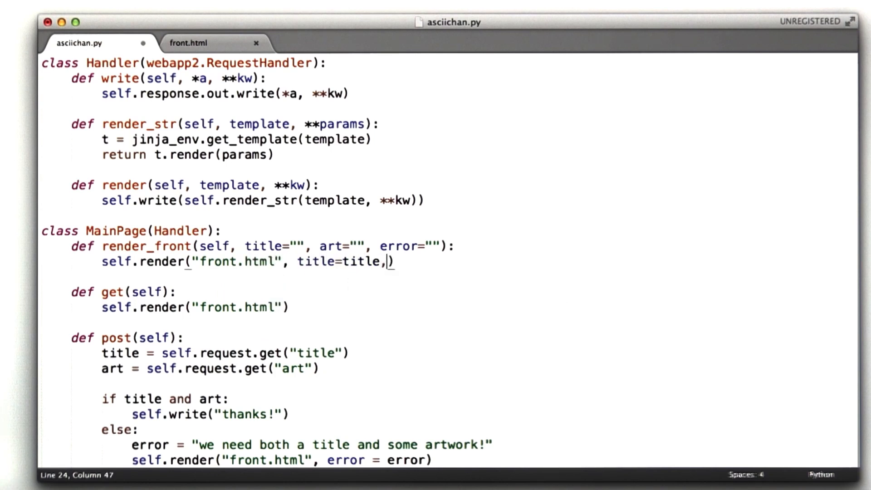
{"action": "type", "text": "art"}
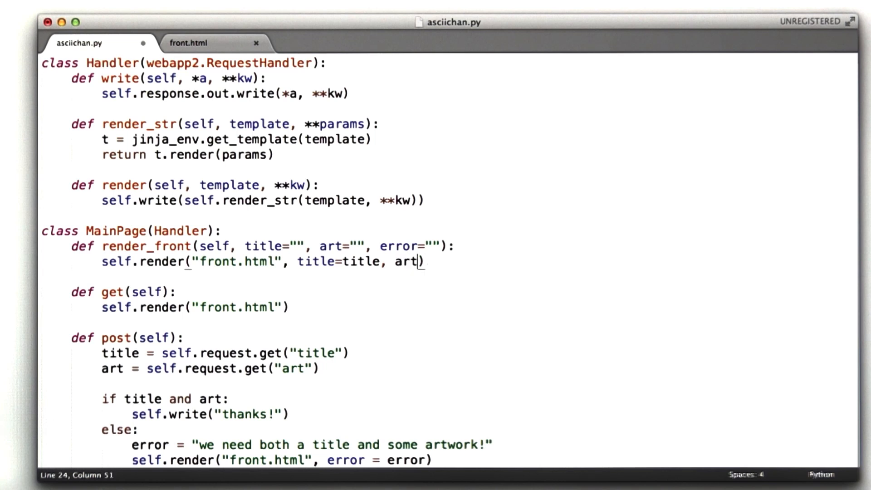
{"action": "type", "text": "=art, error="}
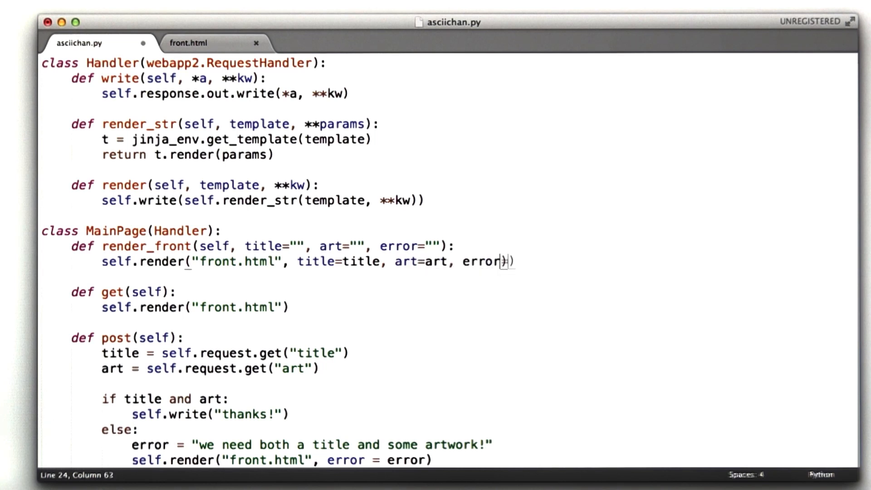
{"action": "type", "text": "error"}
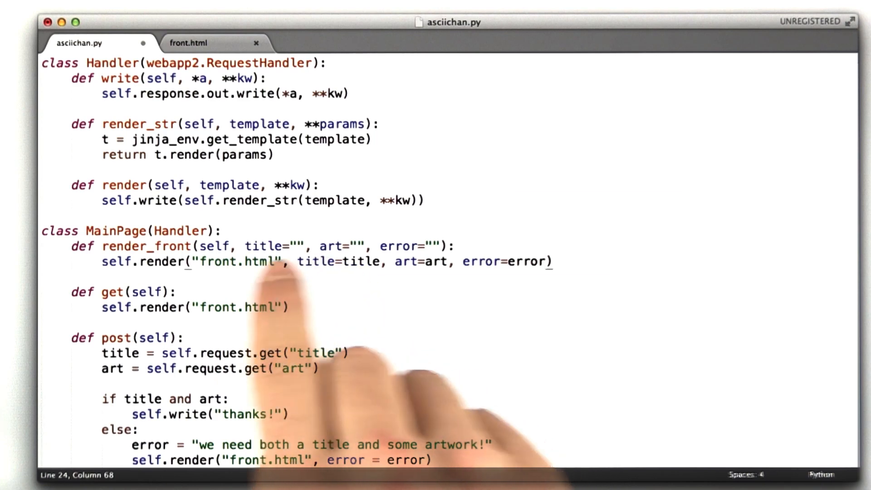
{"action": "mouse_move", "coordinate": [300, 223]}
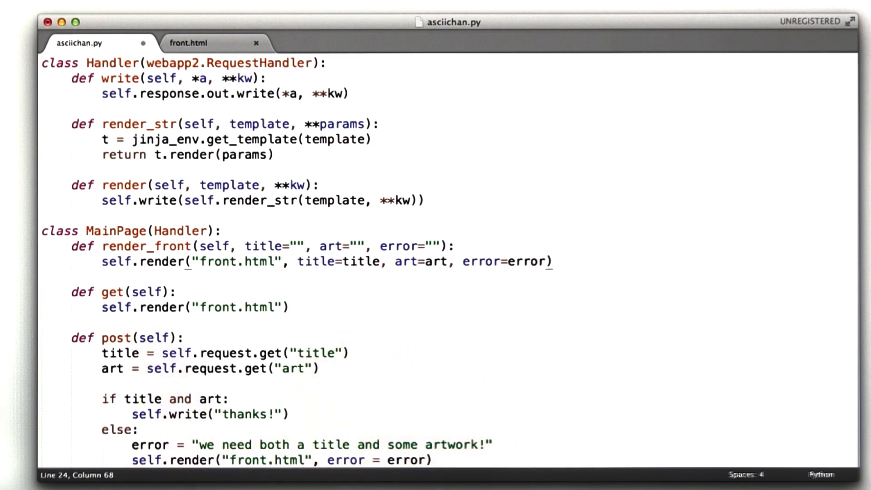
Replace the render calls in get and post with self.render_front
{"action": "double_click", "coordinate": [143, 308]}
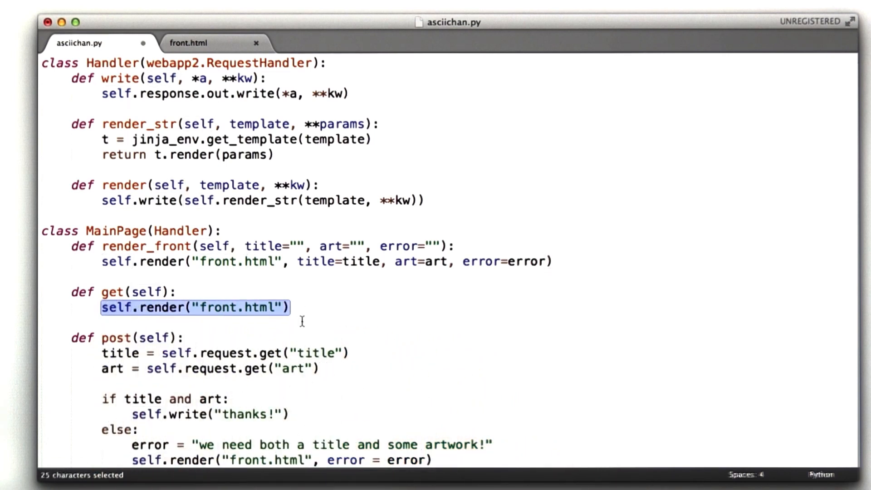
{"action": "type", "text": "self.render_"}
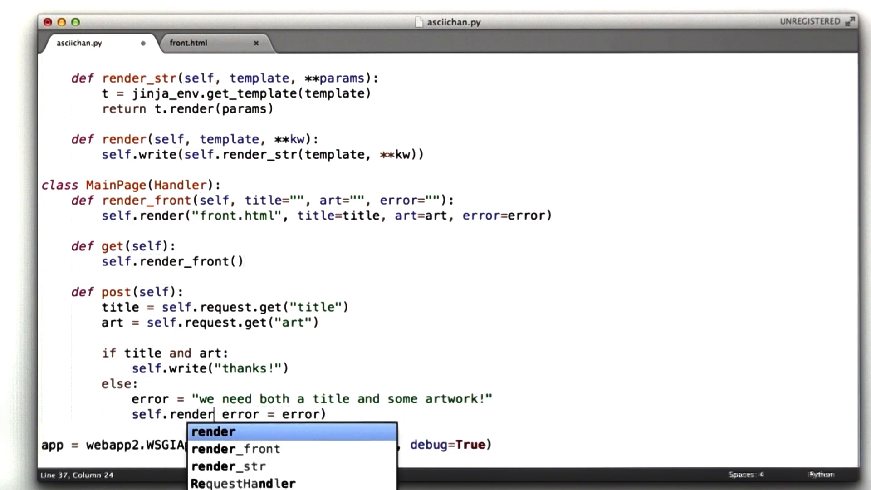
{"action": "left_click", "coordinate": [233, 450]}
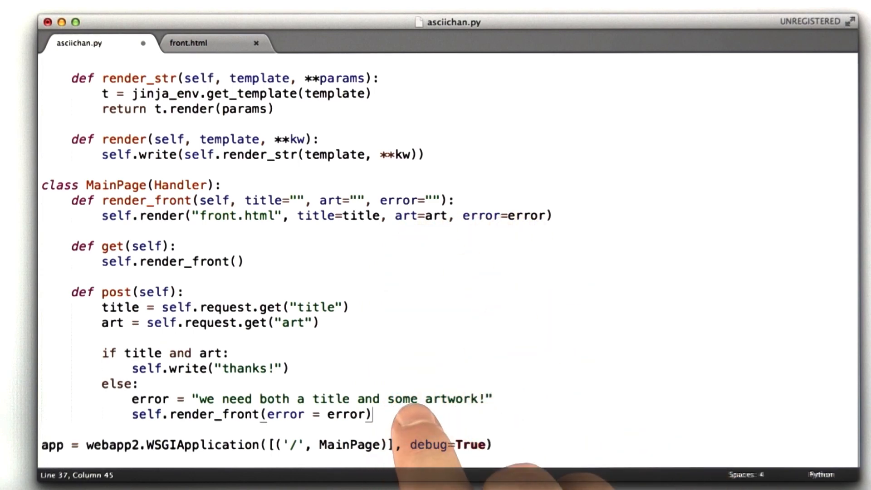
Give the title input value="{{title}}" and put {{art}} inside the textarea
{"action": "left_click", "coordinate": [188, 44]}
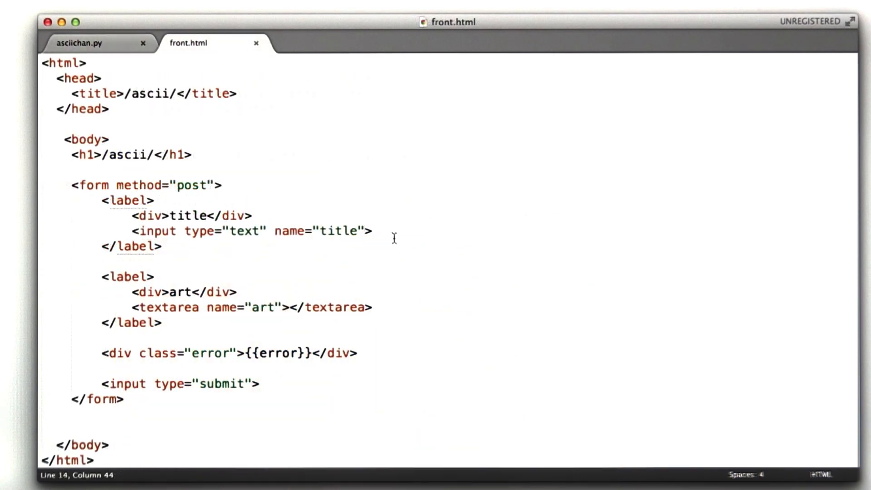
{"action": "type", "text": "value=\"\""}
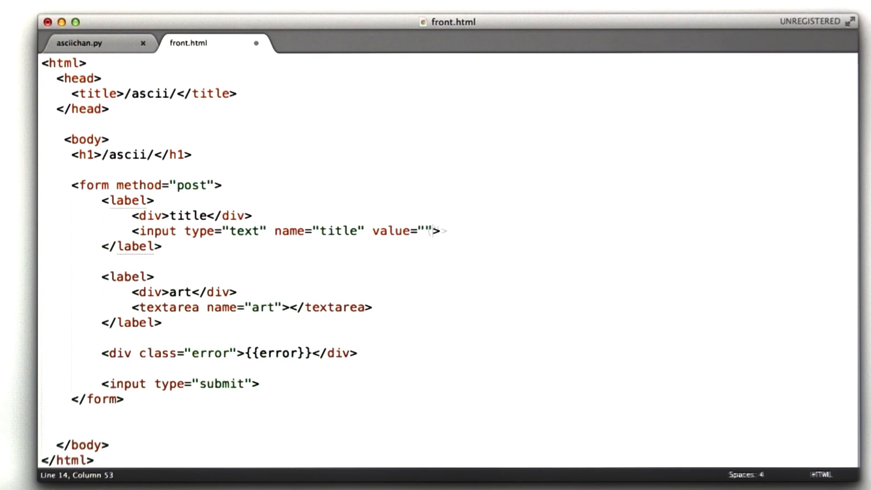
{"action": "type", "text": "{{title}}"}
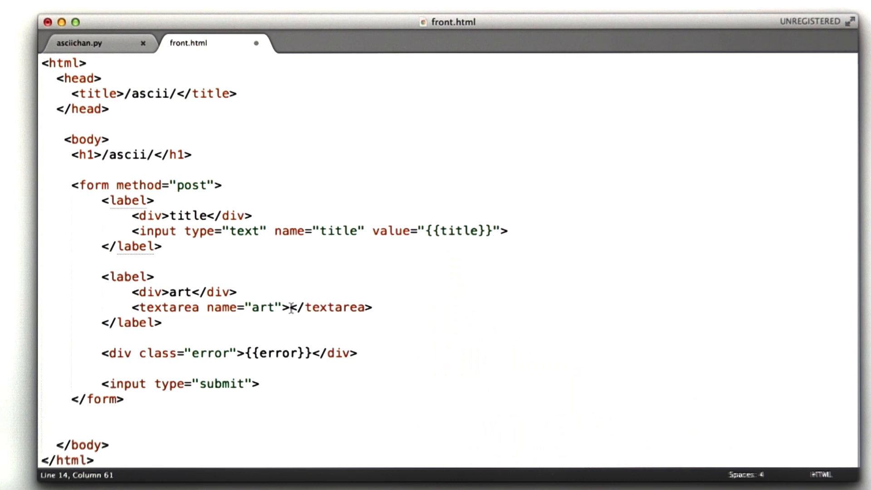
{"action": "left_click", "coordinate": [291, 308]}
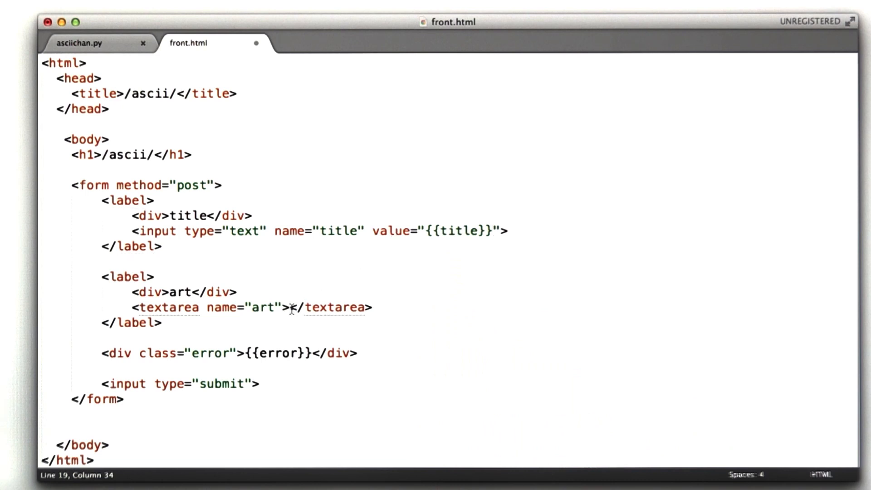
{"action": "type", "text": "{{art}}"}
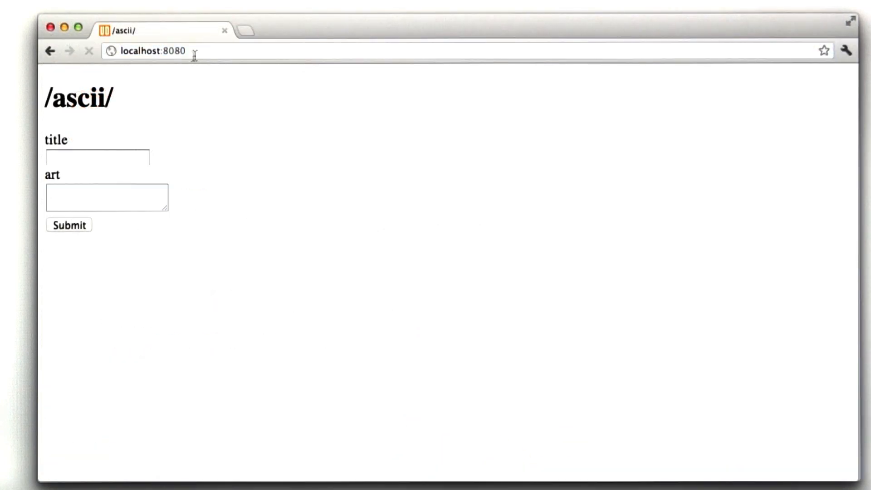
Submit the form with only 'title' filled and check the title field after the error
{"action": "type", "text": "t"}
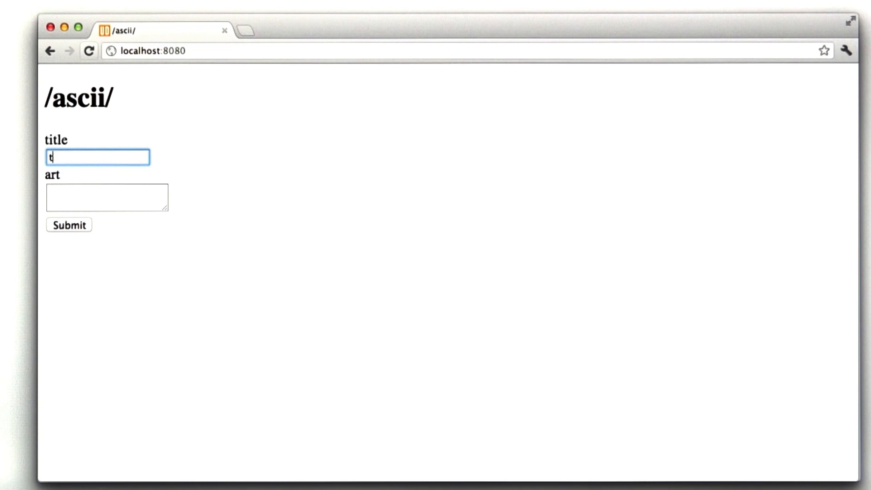
{"action": "type", "text": "itle"}
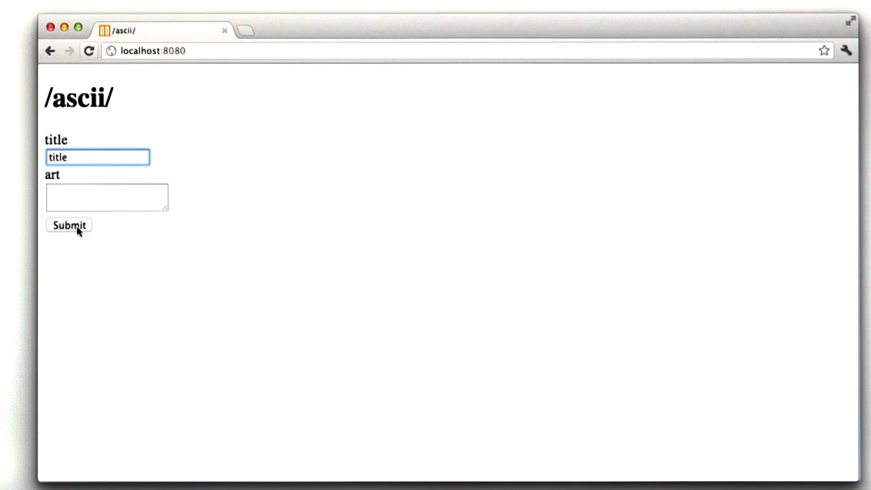
{"action": "mouse_move", "coordinate": [111, 230]}
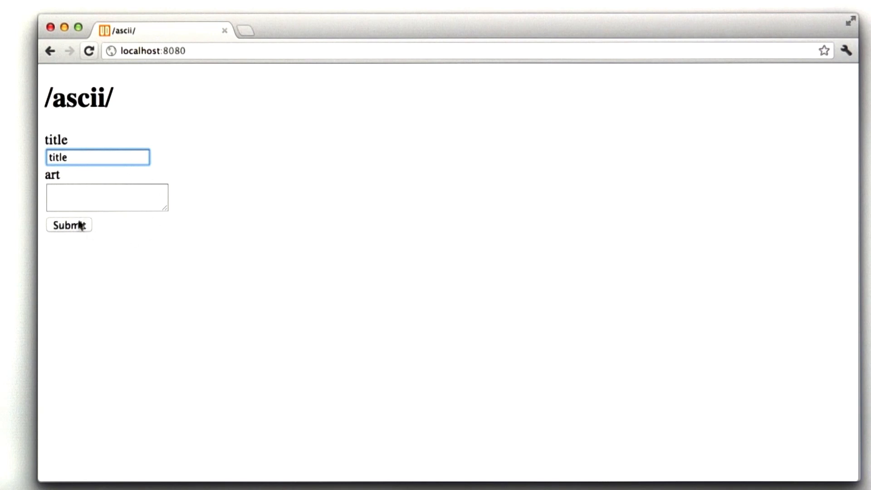
{"action": "left_click", "coordinate": [68, 225]}
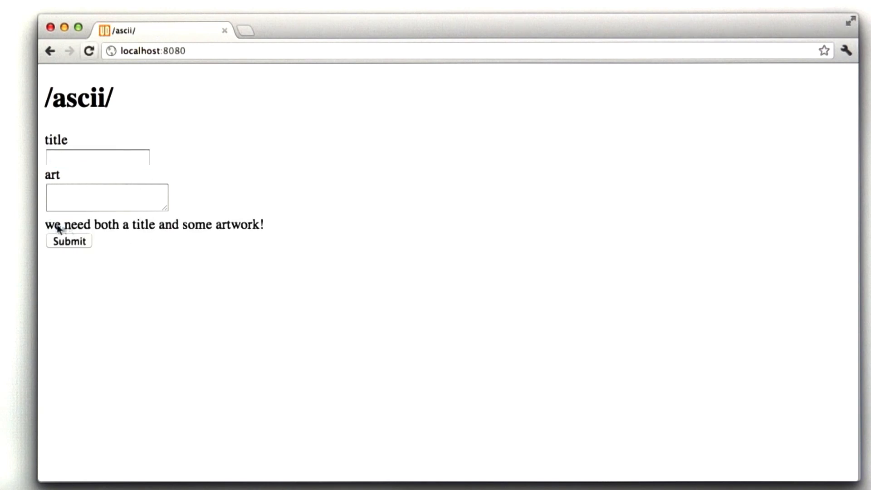
{"action": "left_click", "coordinate": [97, 157]}
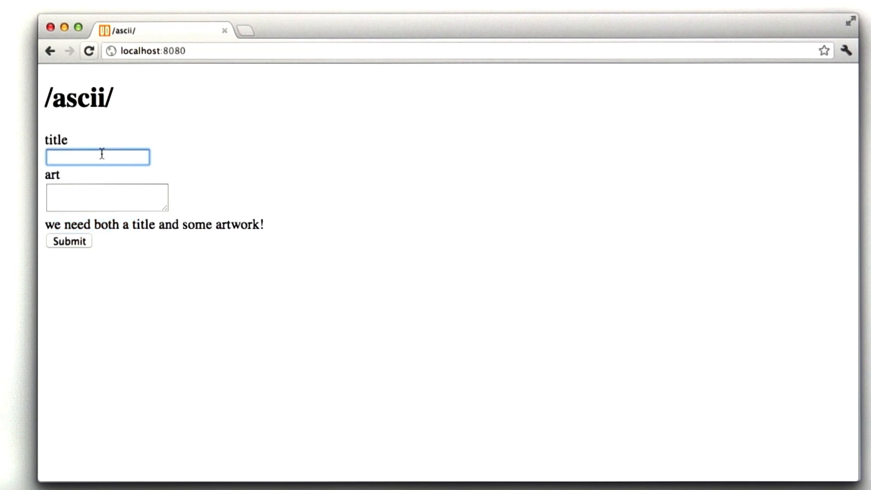